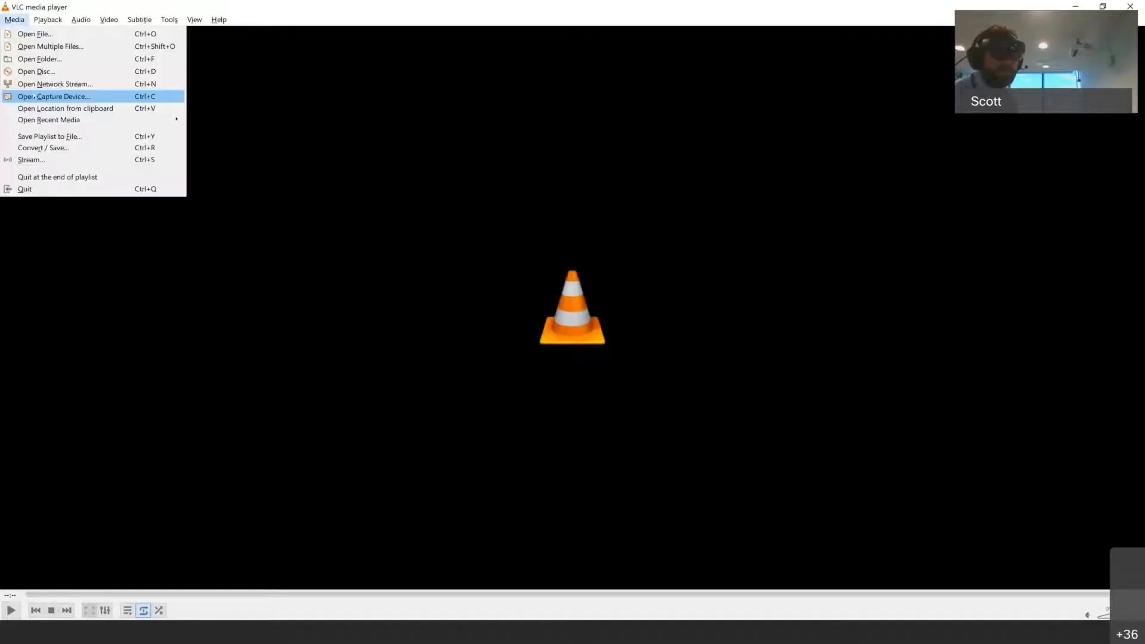
# Play the HoloLens live.mp4 network stream through Open Network Stream
pyautogui.click(53, 84)
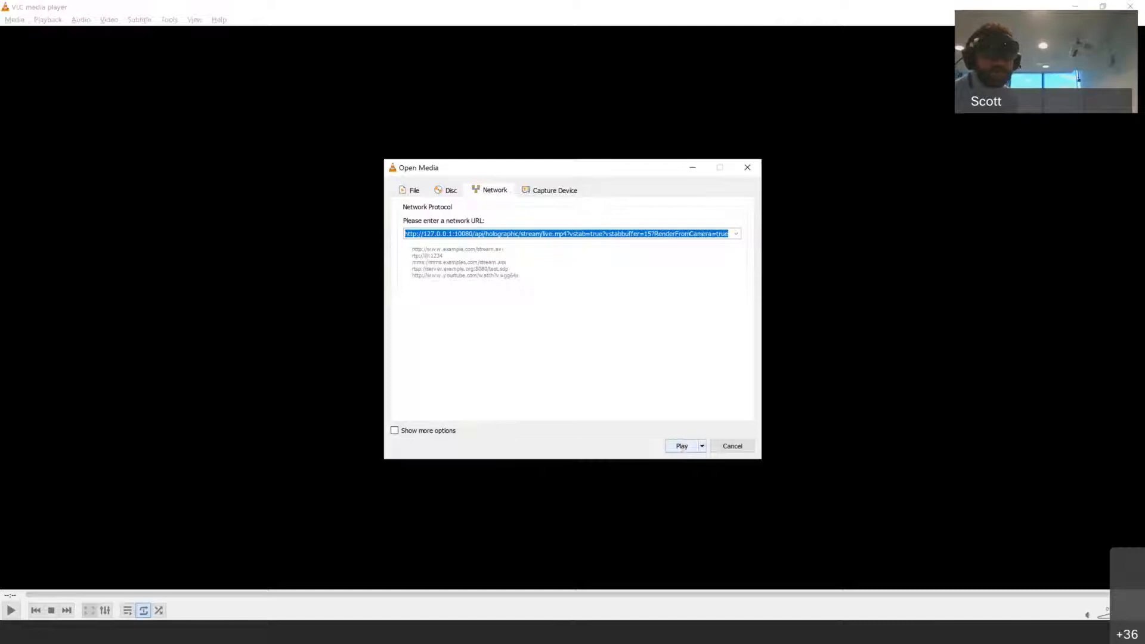
pyautogui.click(681, 446)
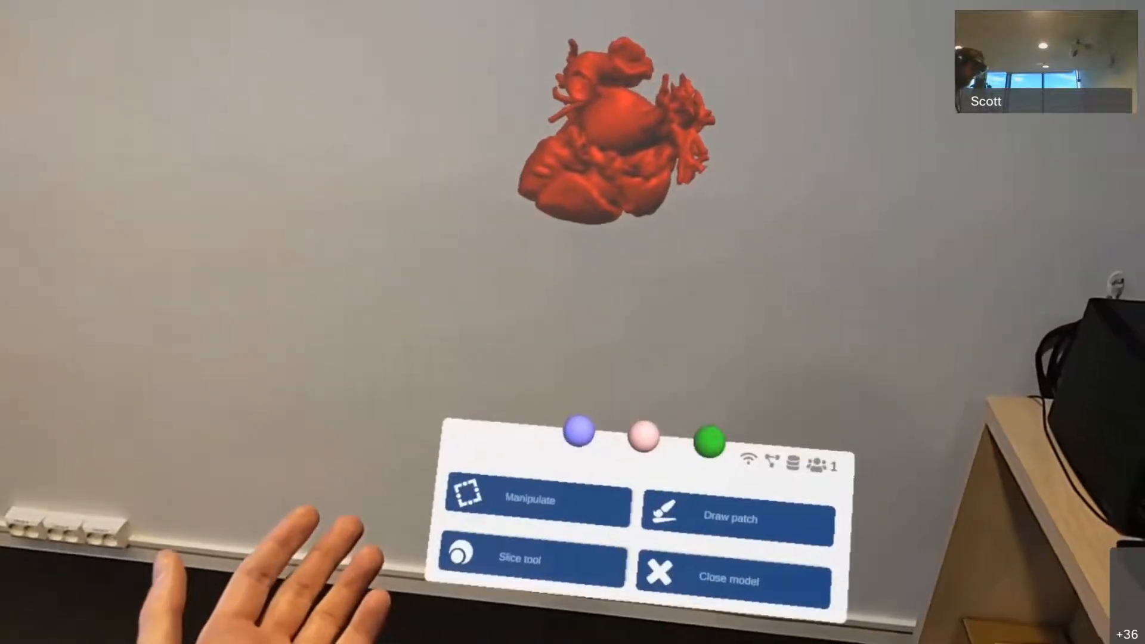
# Click in the stream view as Manipulate shows a bounding box around the heart
pyautogui.click(536, 501)
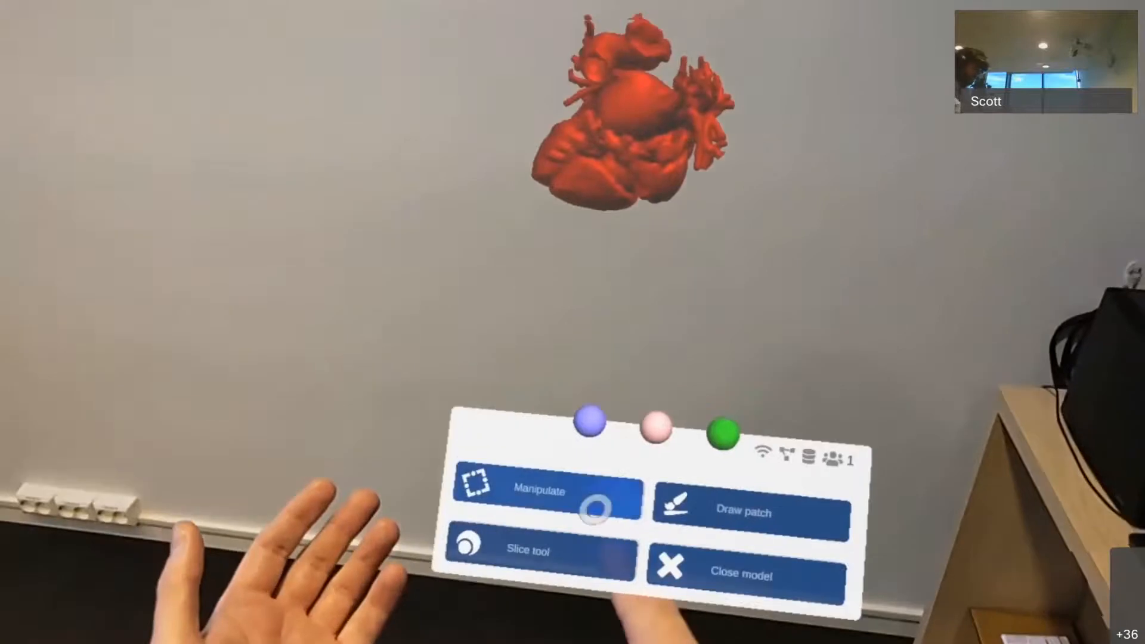
pyautogui.click(542, 491)
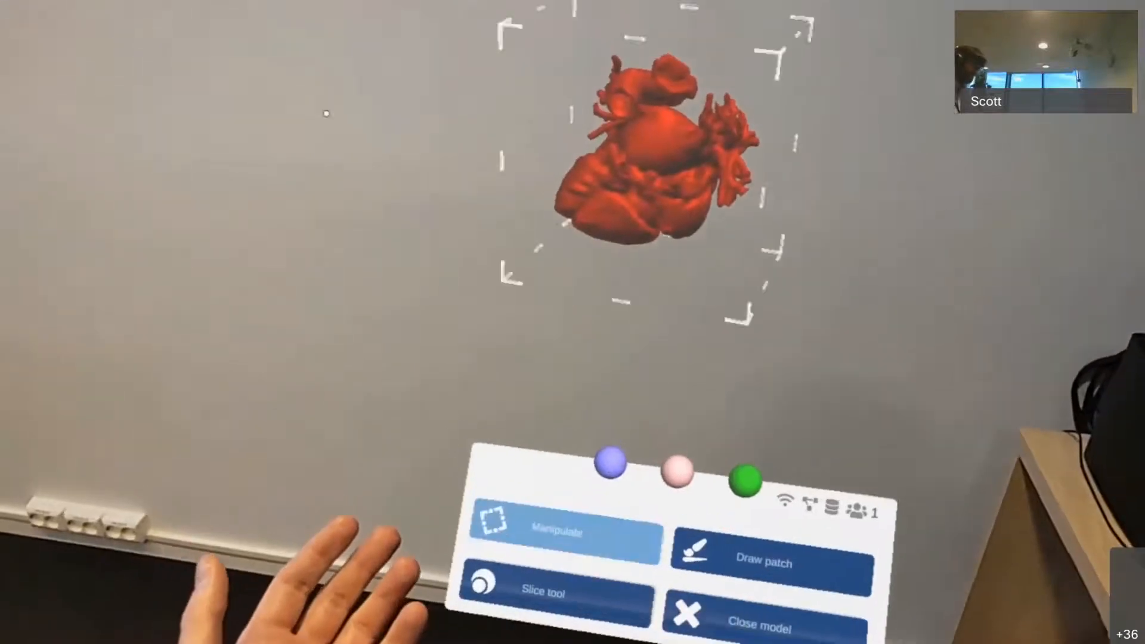